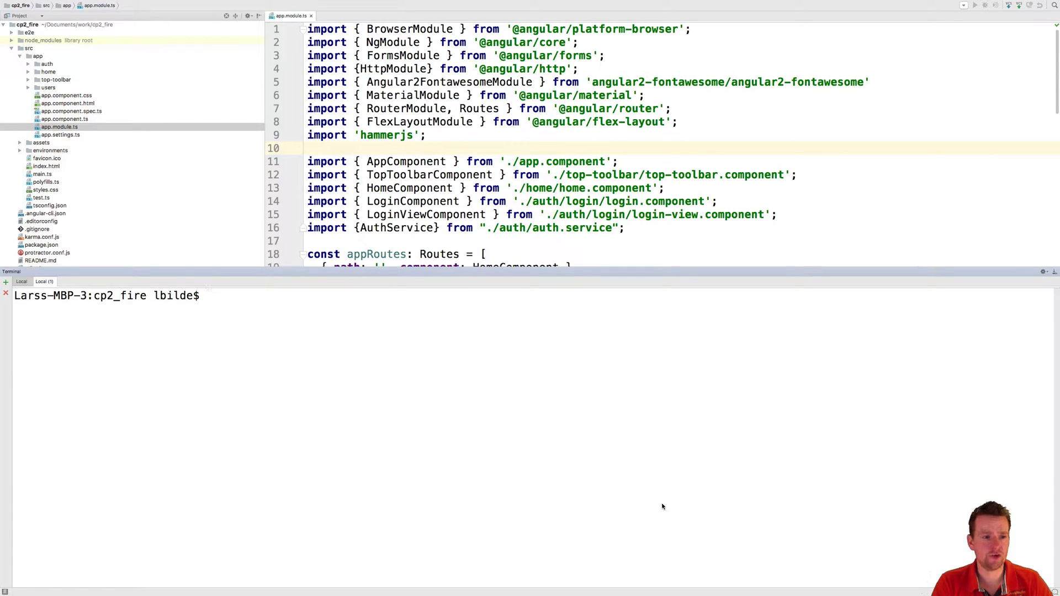
- Enter the 'ng serve' command in the project terminal to start the Angular dev server
{"action": "type", "text": "ng se"}
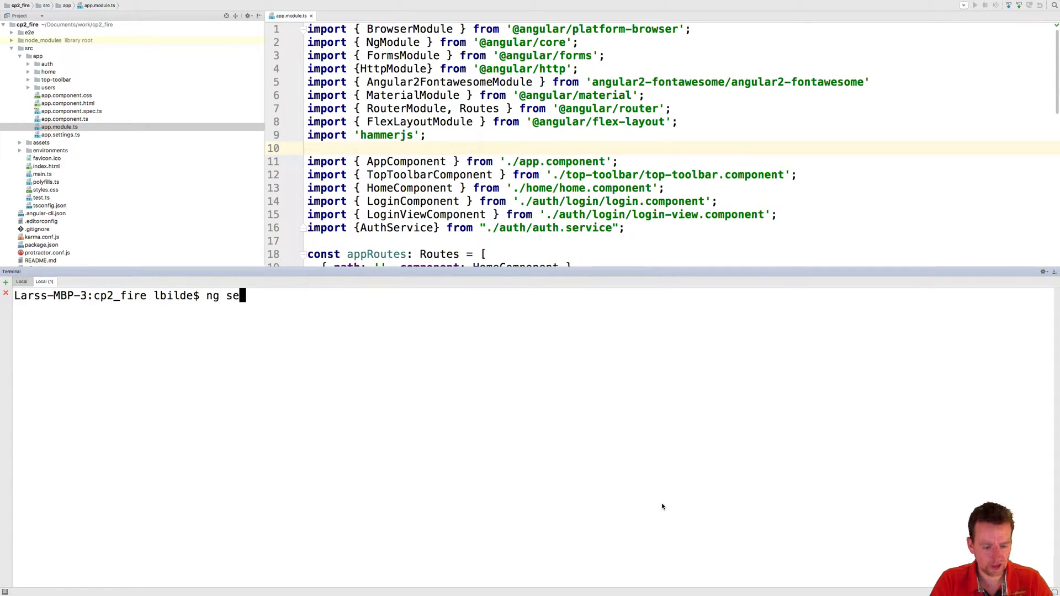
{"action": "type", "text": "rve"}
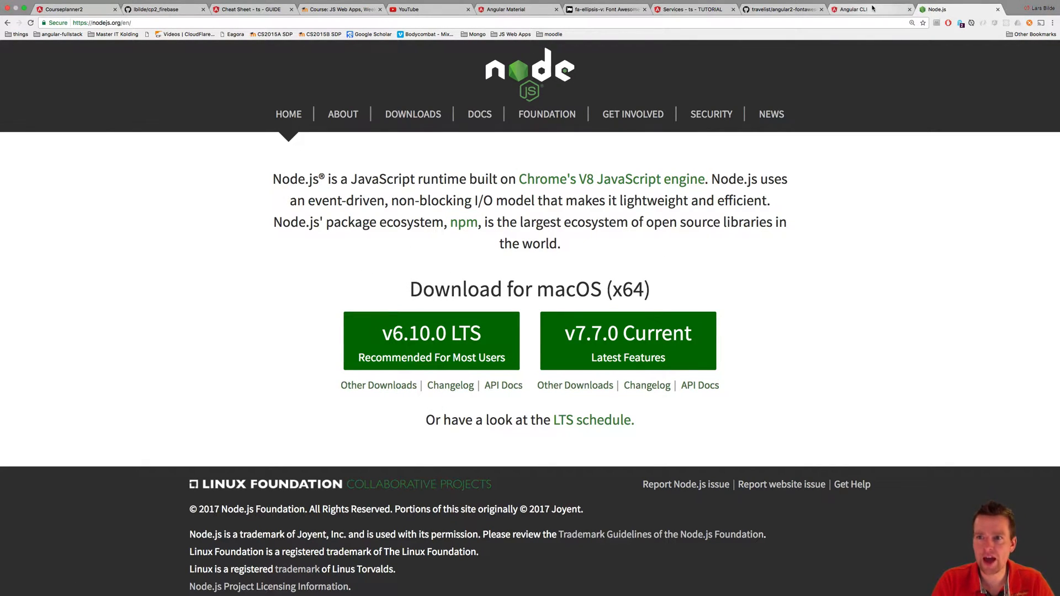
- Switch to the Angular CLI page to review its install and serve commands
{"action": "left_click", "coordinate": [850, 9]}
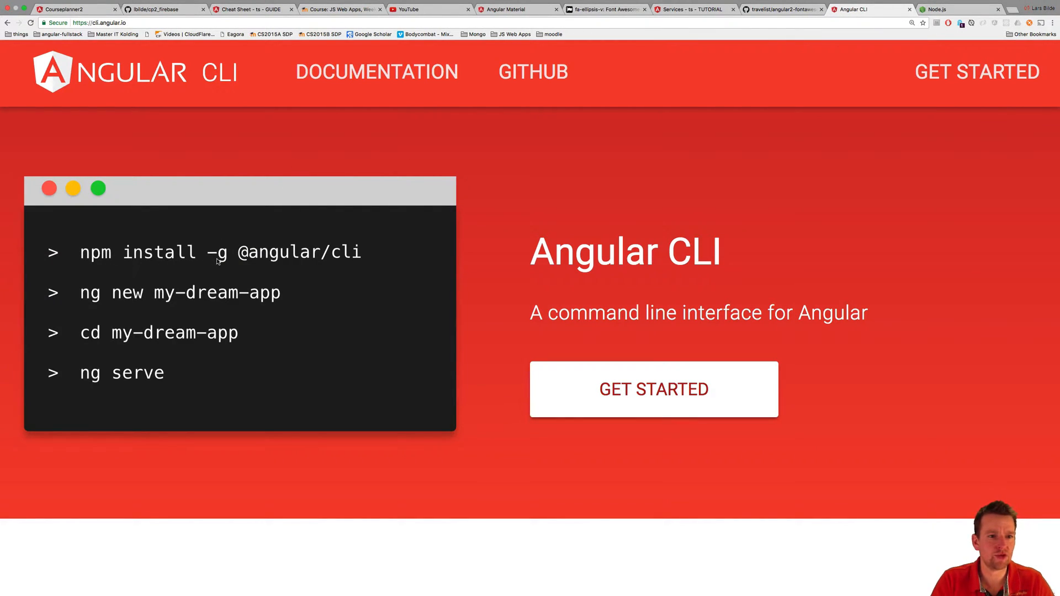
{"action": "mouse_move", "coordinate": [338, 264]}
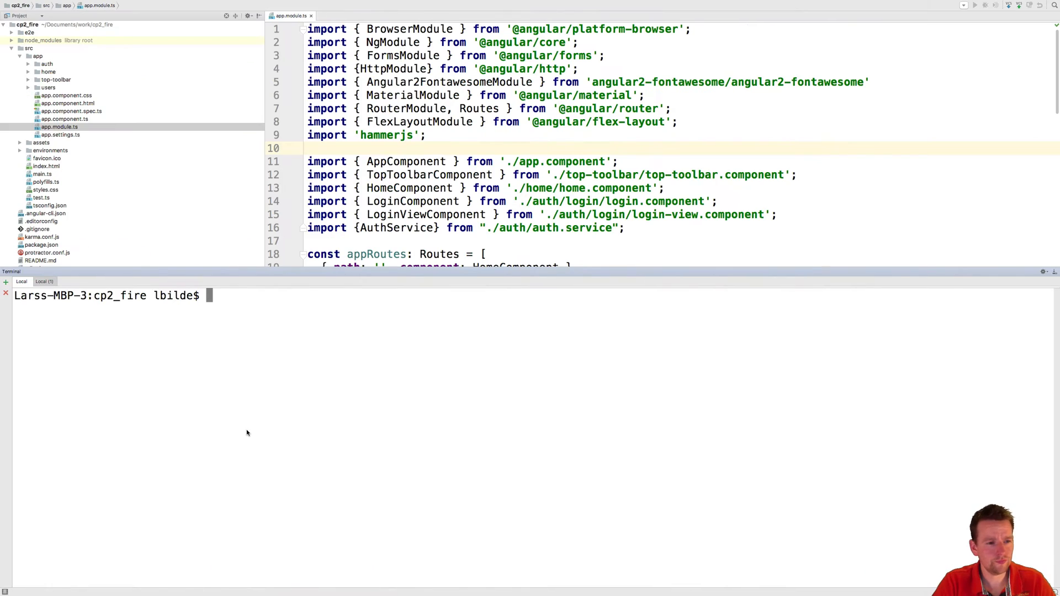
- Run 'ng serve' so the CP2 app is served at localhost:4200
{"action": "type", "text": "ng"}
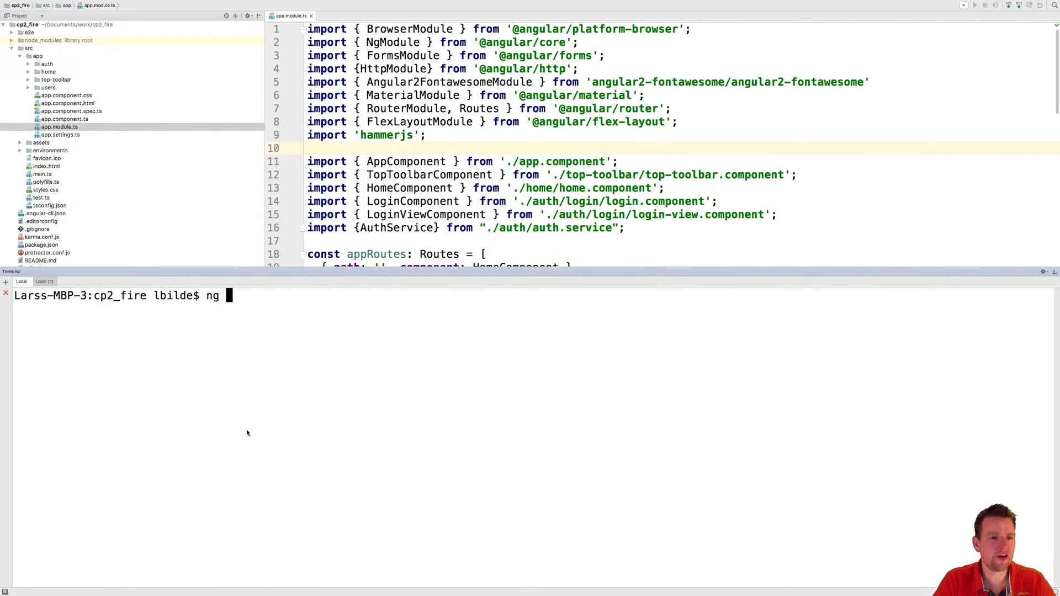
{"action": "type", "text": "serve"}
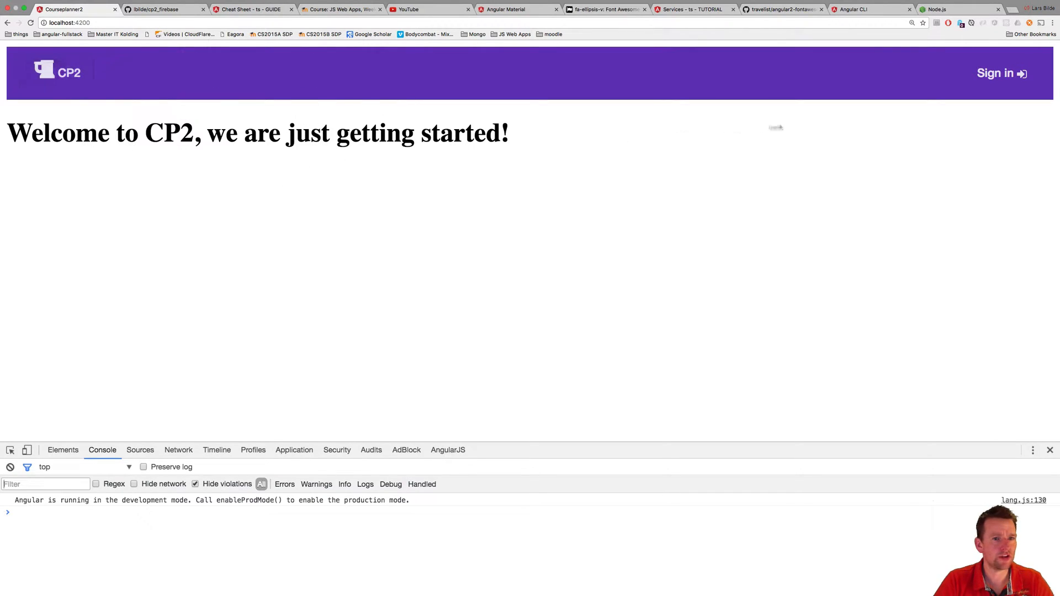
- Verify the app's Sign in page loads, then bring up the cp2_firebase GitHub repository
{"action": "left_click", "coordinate": [1001, 73]}
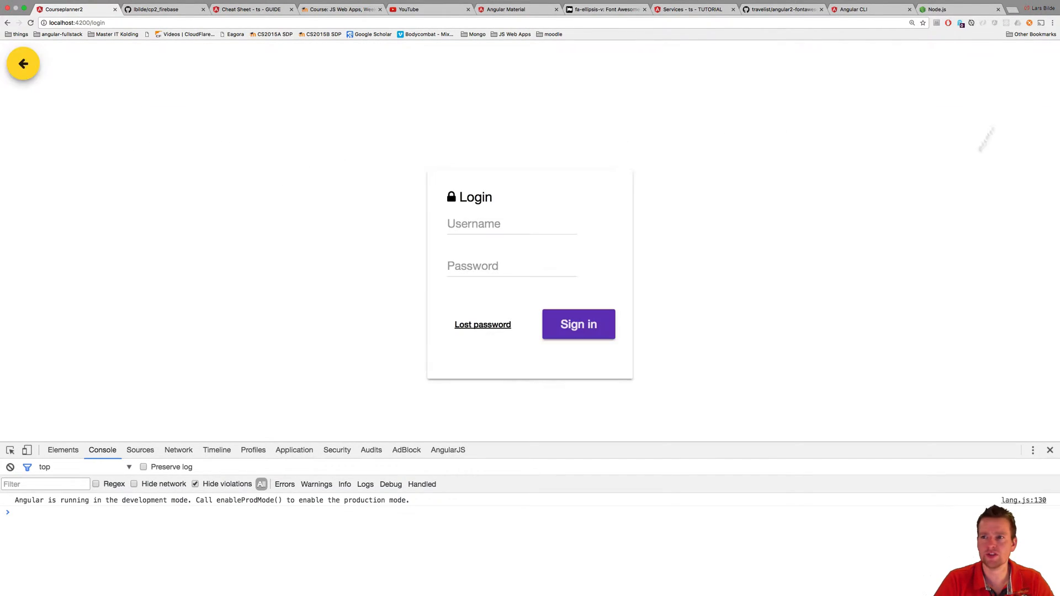
{"action": "left_click", "coordinate": [24, 63]}
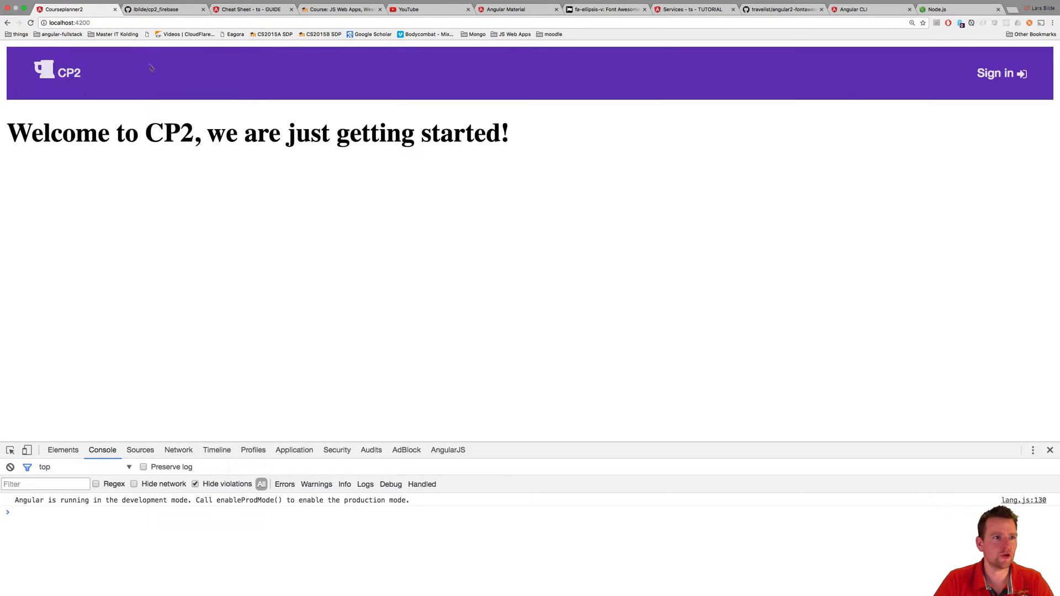
{"action": "mouse_move", "coordinate": [702, 313]}
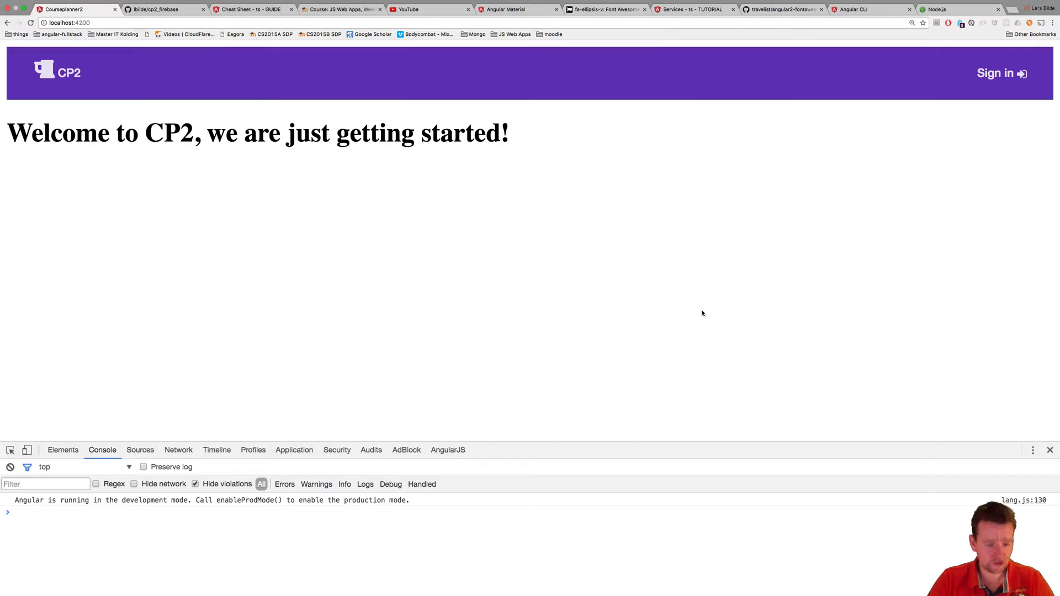
{"action": "left_click", "coordinate": [162, 9]}
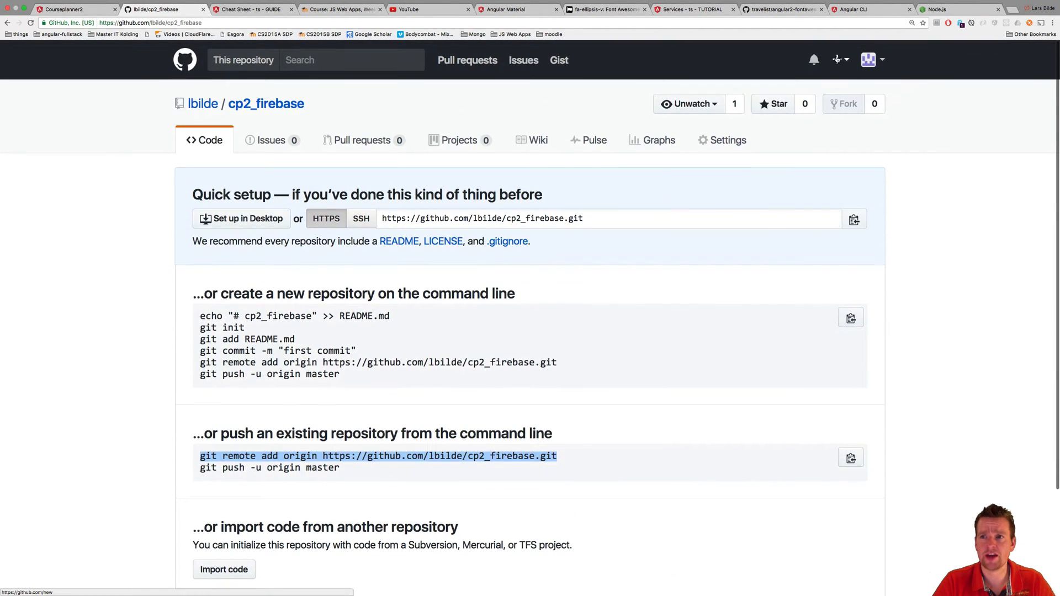
- Review the Quick setup push commands on the empty cp2_firebase repository page
{"action": "left_click", "coordinate": [837, 60]}
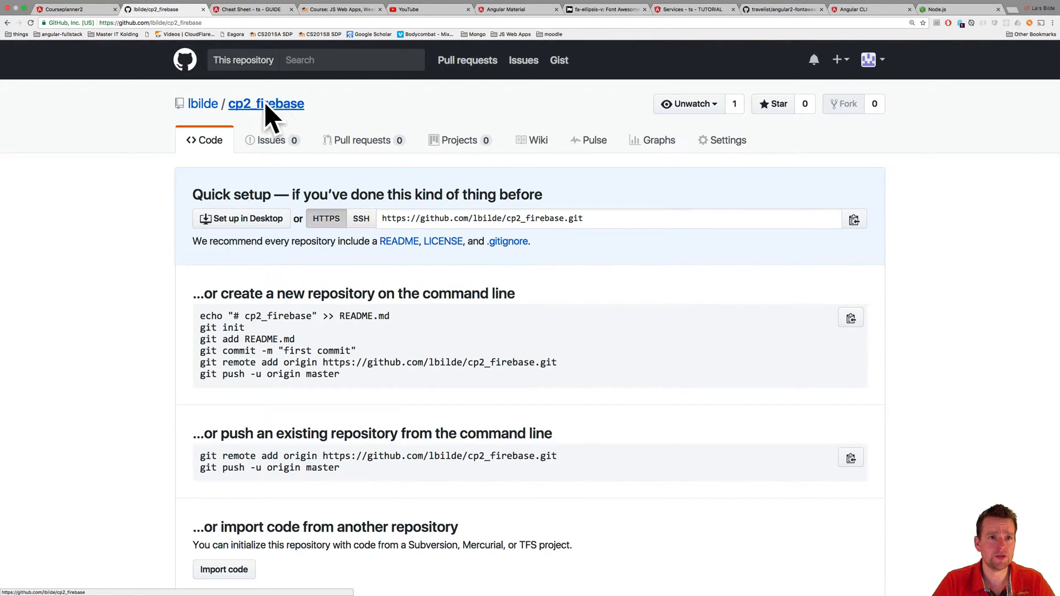
{"action": "mouse_move", "coordinate": [341, 322]}
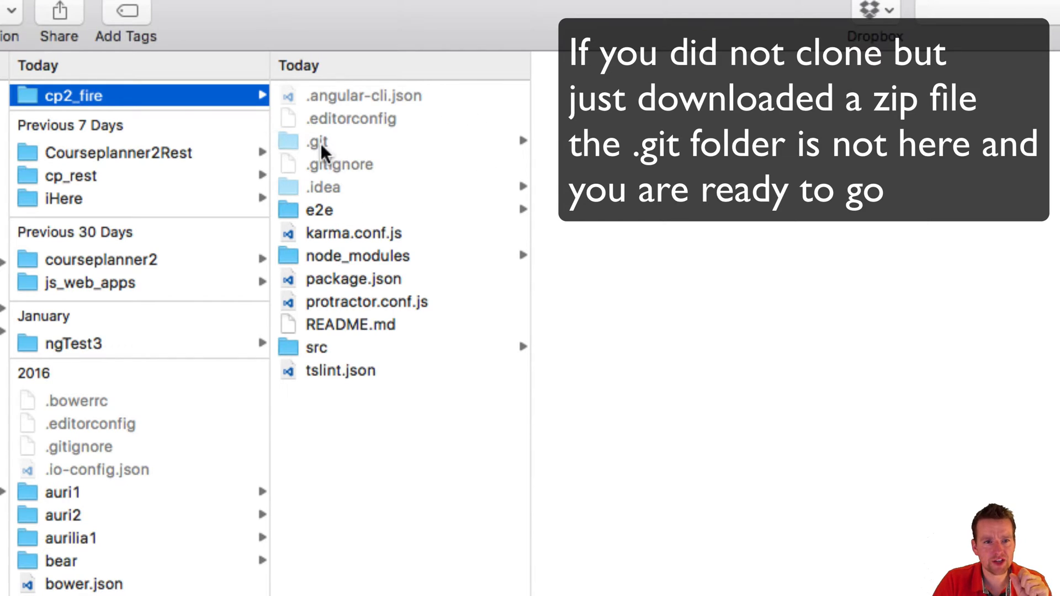
- Move the old .git folder in cp2_fire to the Trash via its context menu
{"action": "right_click", "coordinate": [317, 140]}
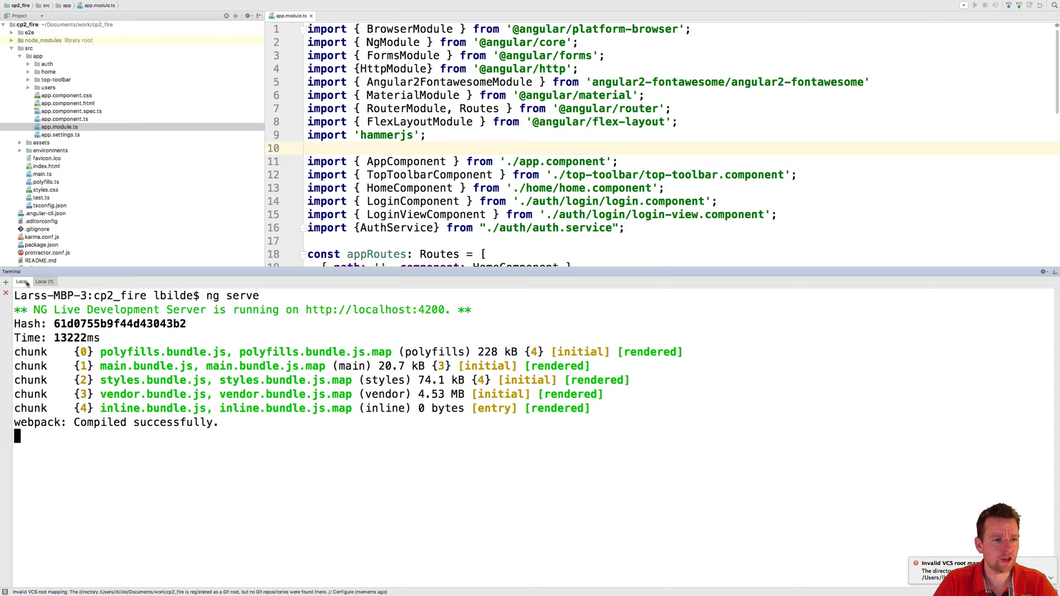
- Run 'git init' in a second terminal session to create a fresh repository
{"action": "left_click", "coordinate": [43, 282]}
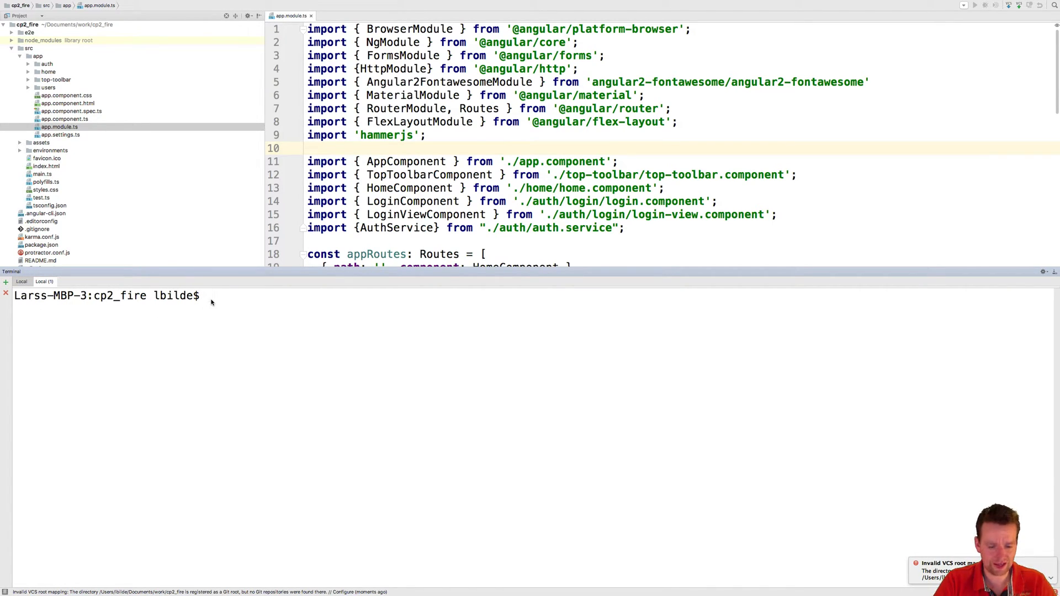
{"action": "type", "text": "git init"}
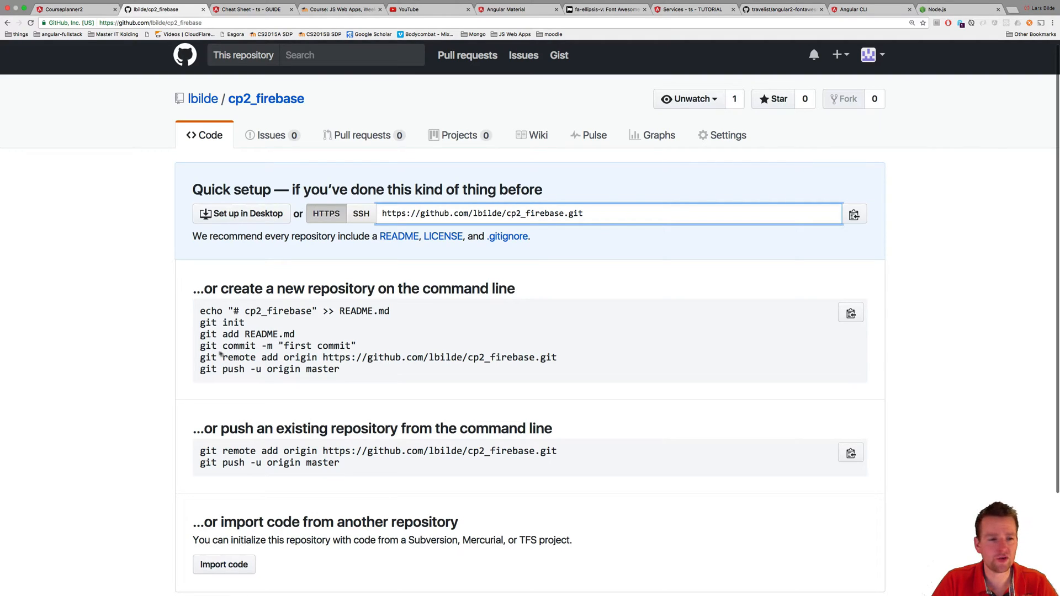
- Select the cp2_firebase HTTPS clone URL on GitHub
{"action": "triple_click", "coordinate": [277, 345]}
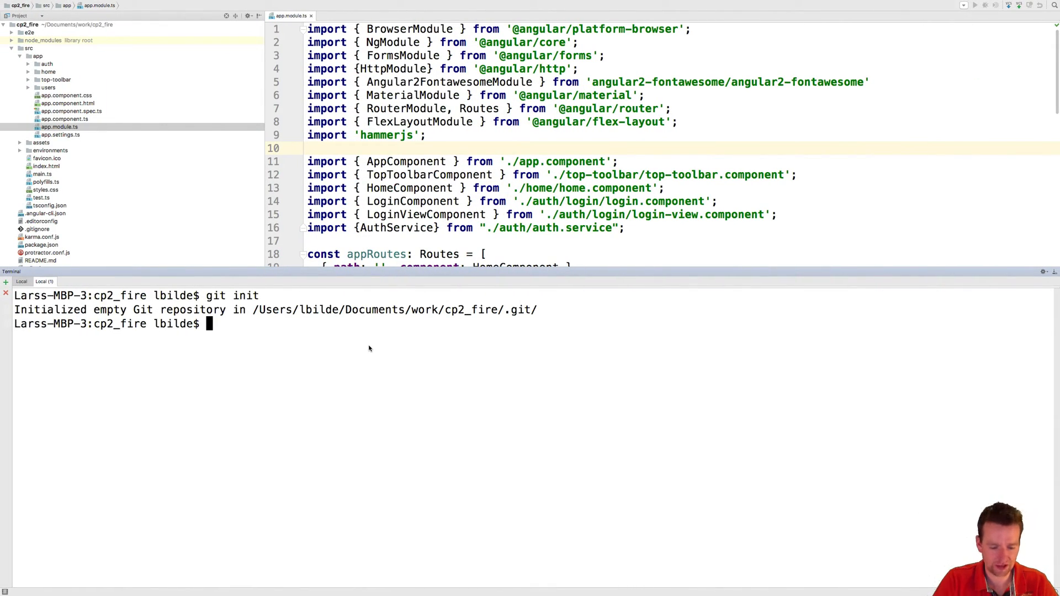
- Stage all files with 'git add .' and make the initial 'init' commit
{"action": "type", "text": "git add ."}
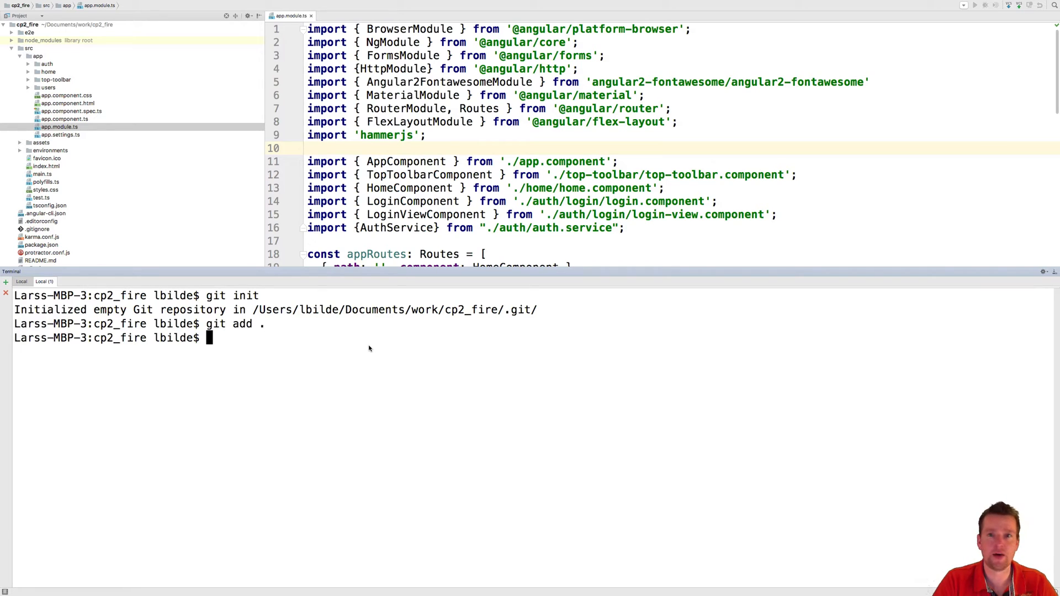
{"action": "type", "text": "git"}
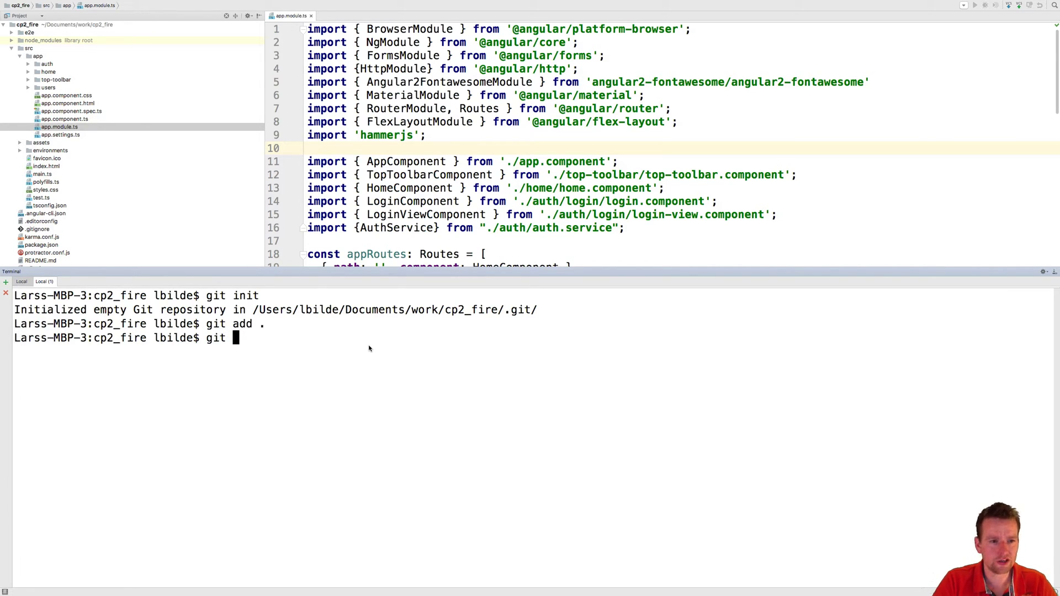
{"action": "type", "text": "commit"}
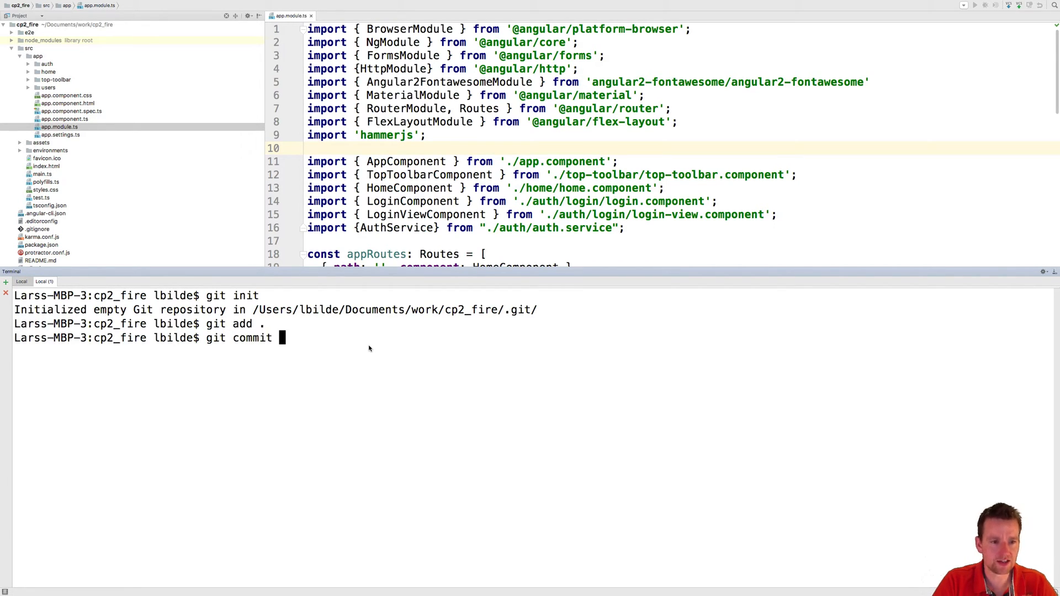
{"action": "type", "text": "-am"}
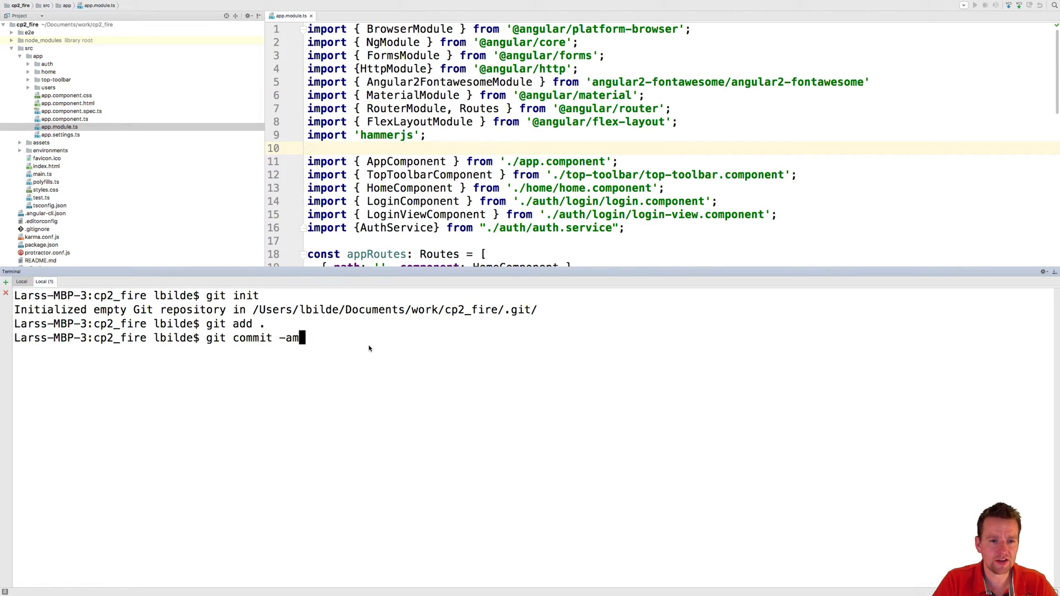
{"action": "type", "text": "\"in"}
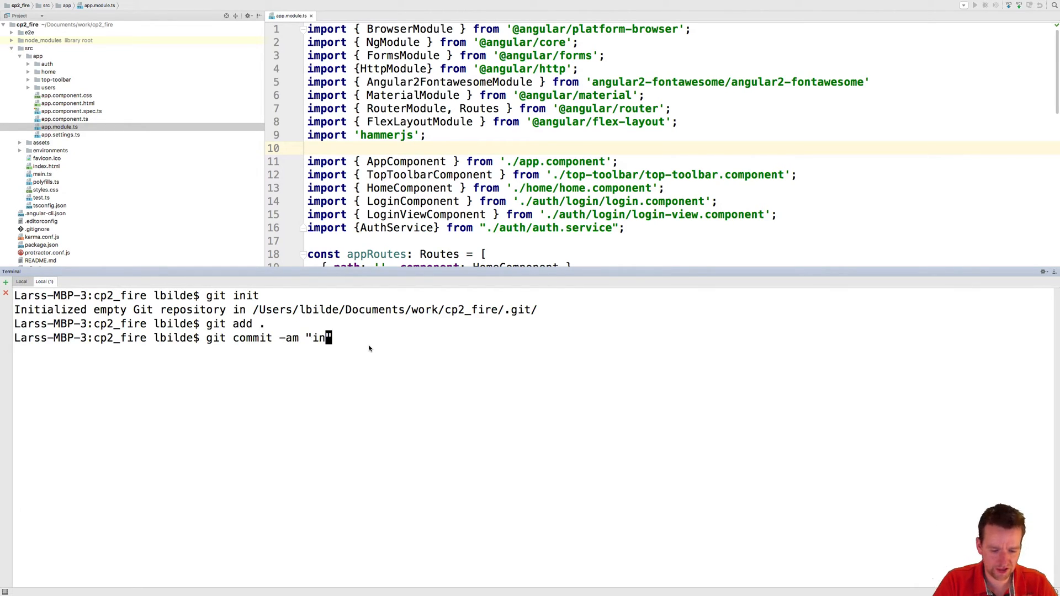
{"action": "key", "text": "Enter"}
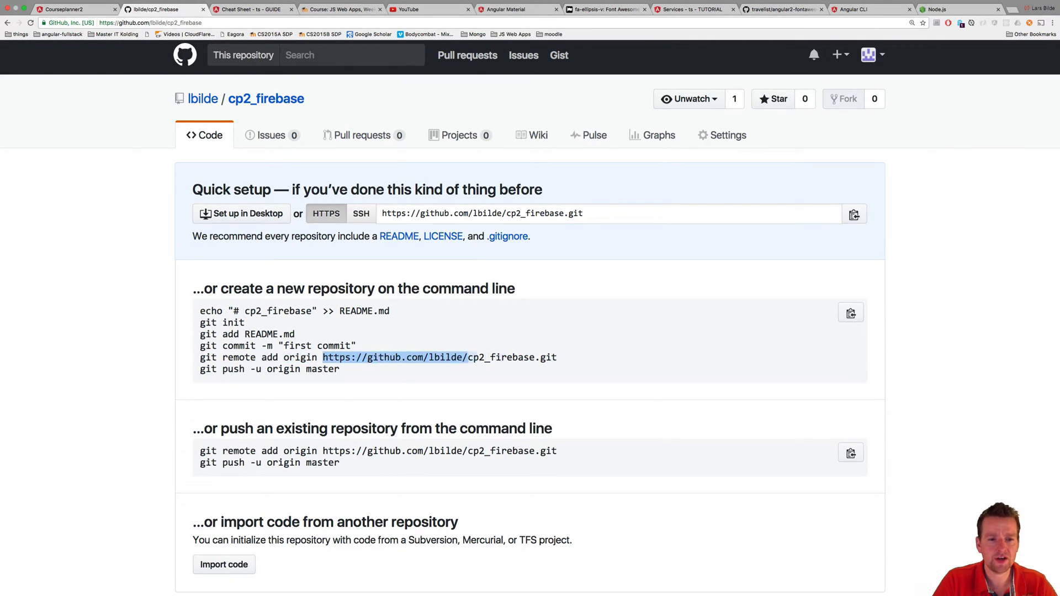
- Copy the cp2_firebase URL and add it as the project's origin remote
{"action": "left_click_drag", "start_coordinate": [465, 357], "coordinate": [556, 356]}
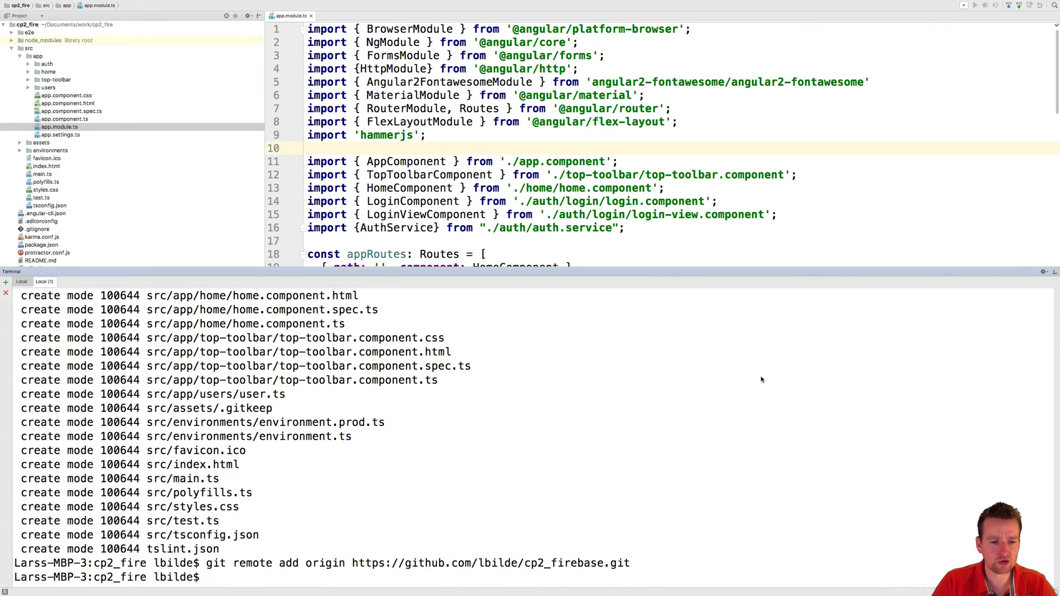
{"action": "left_click", "coordinate": [156, 9]}
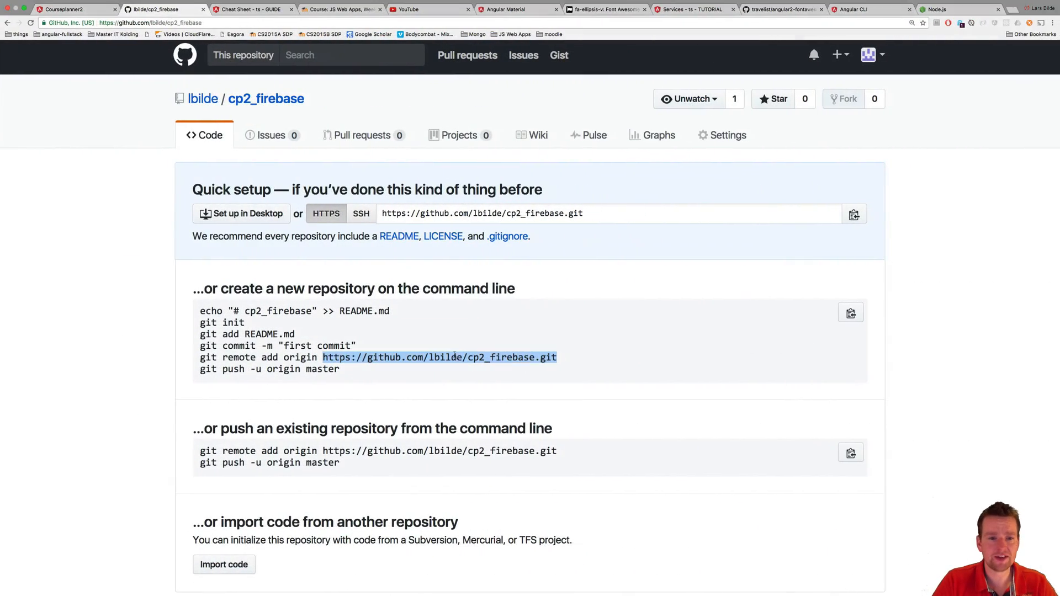